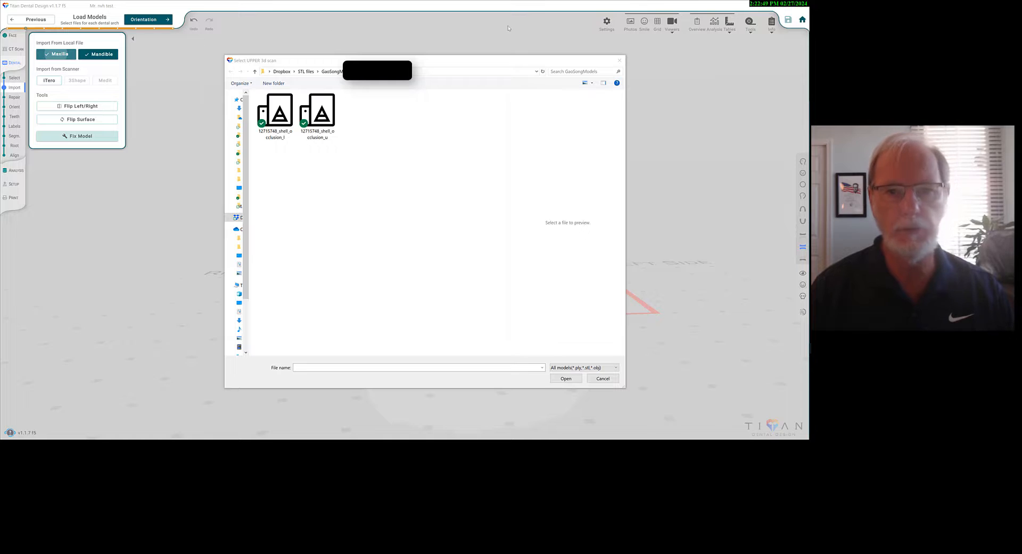
pyautogui.moveTo(673, 176)
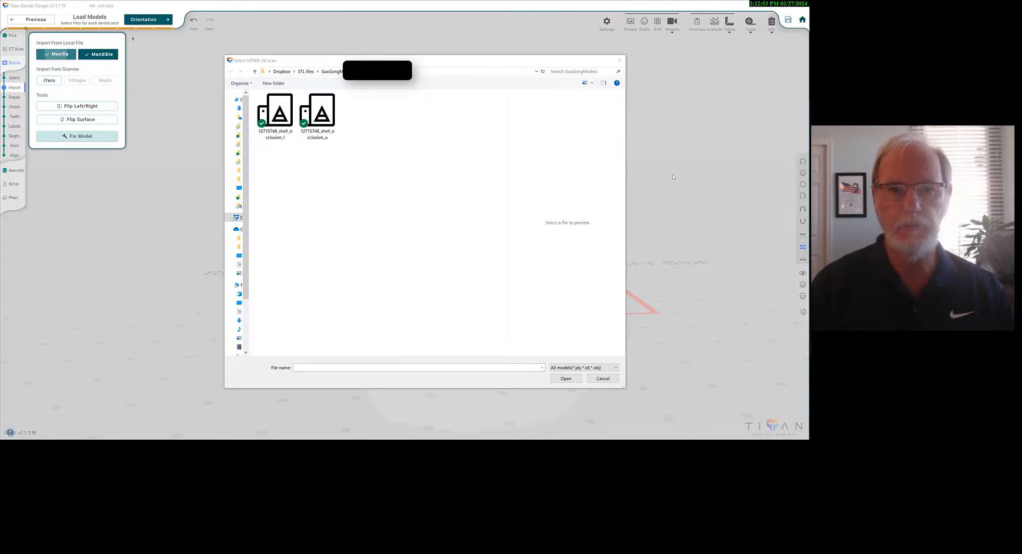
pyautogui.moveTo(415, 43)
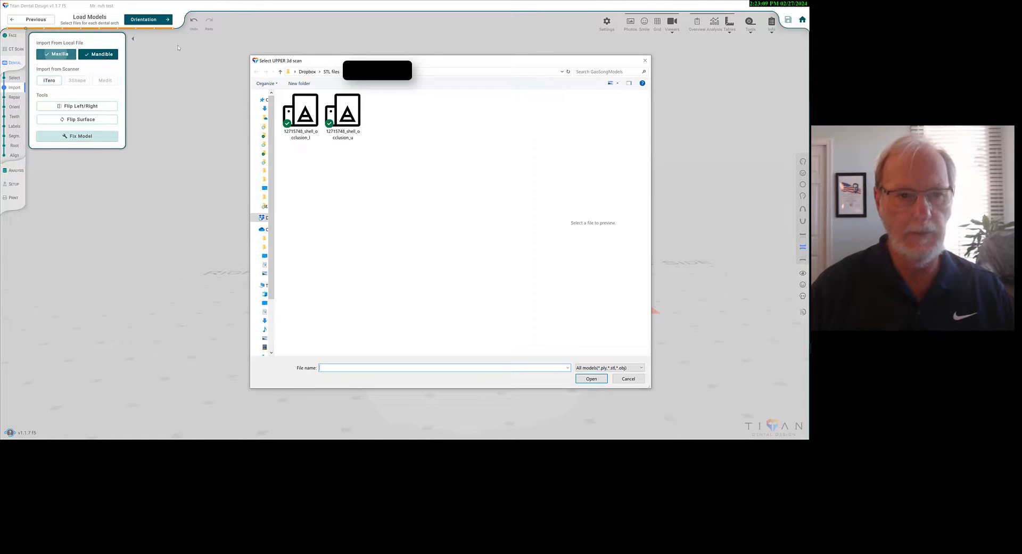
# - Open the occlusion STL scans from Dropbox > STL files > GaoSongModels
pyautogui.click(300, 111)
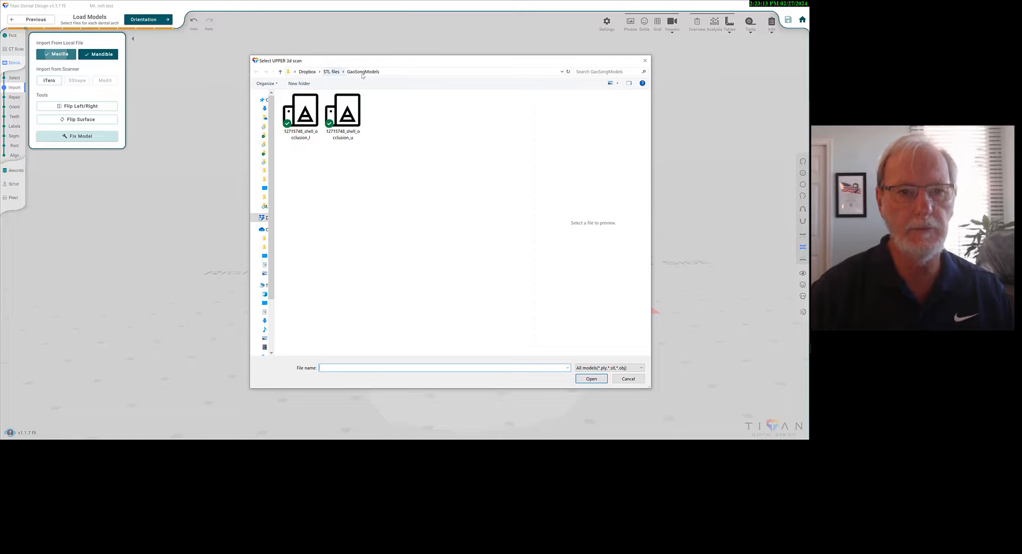
pyautogui.click(590, 379)
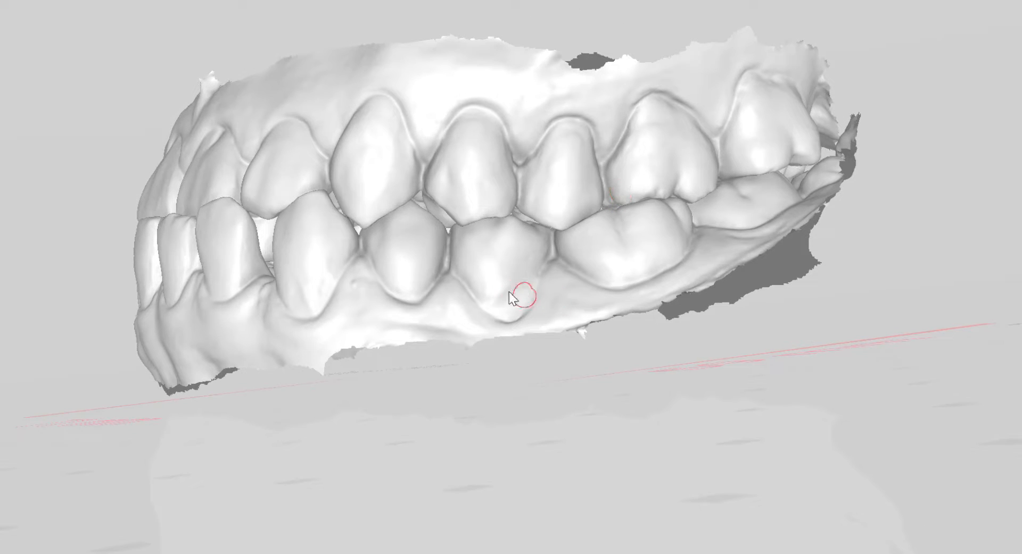
# - Orbit the occluded scans to inspect the bite, then advance to the Orientation stage
pyautogui.moveTo(514, 298); pyautogui.dragTo(622, 398)
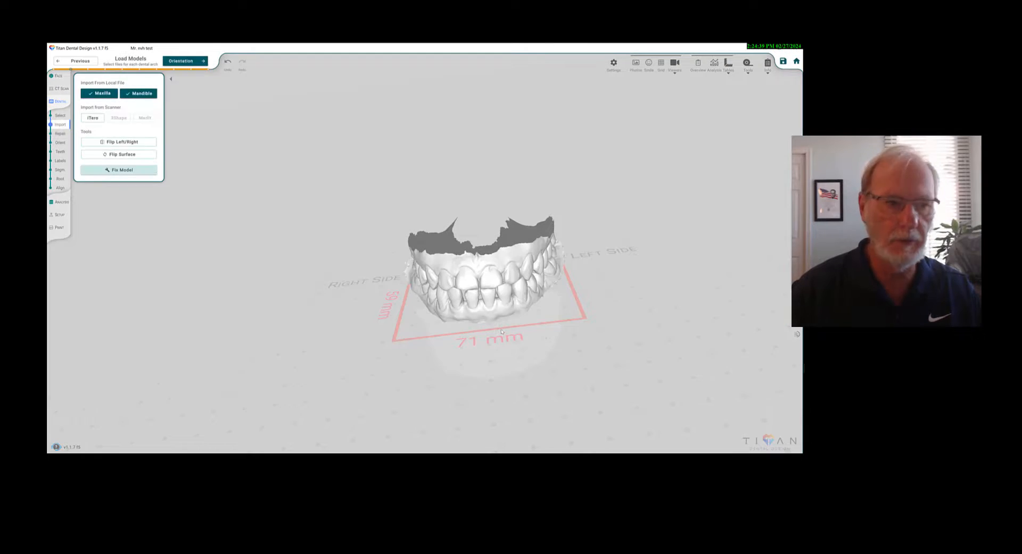
pyautogui.click(185, 60)
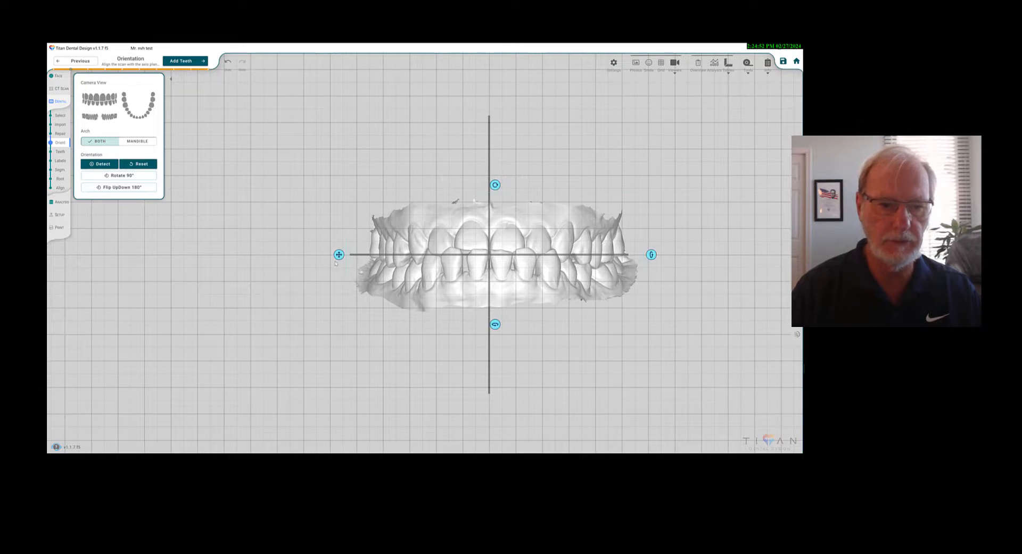
# - Level both arches front-on against the Orientation grid's axis planes
pyautogui.moveTo(337, 254); pyautogui.dragTo(337, 264)
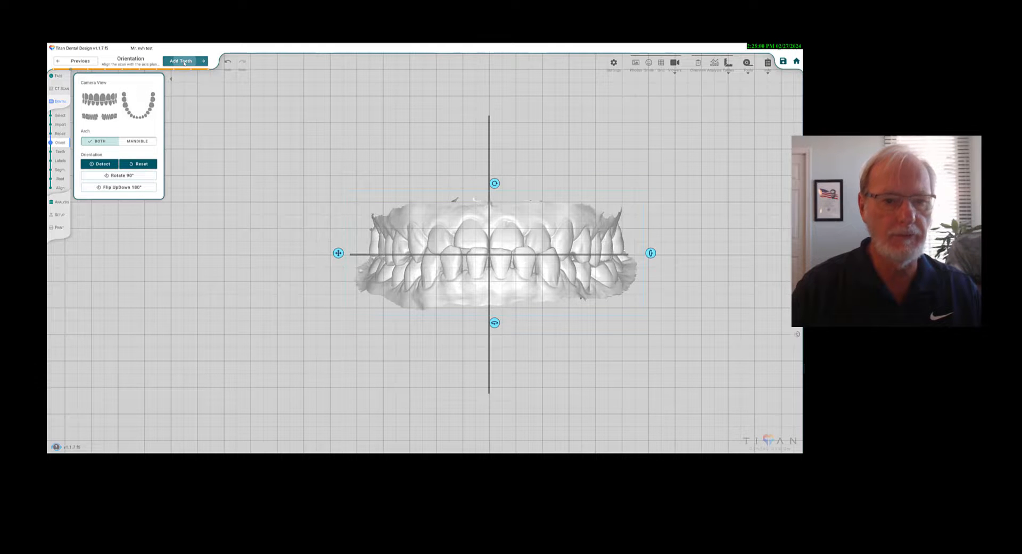
# - In Add Teeth, mark the back lower molar, switch arches, and mark an upper molar
pyautogui.click(180, 61)
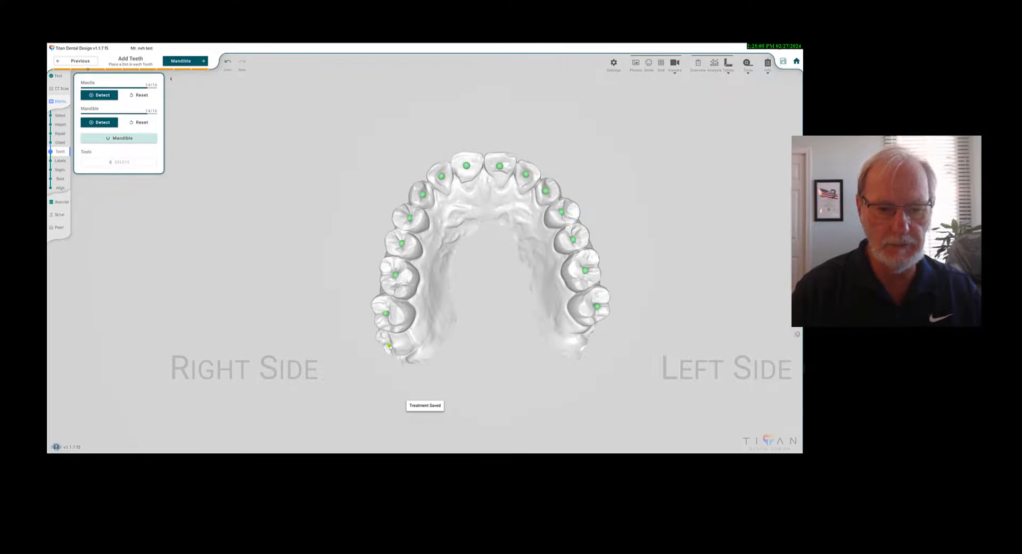
pyautogui.click(388, 344)
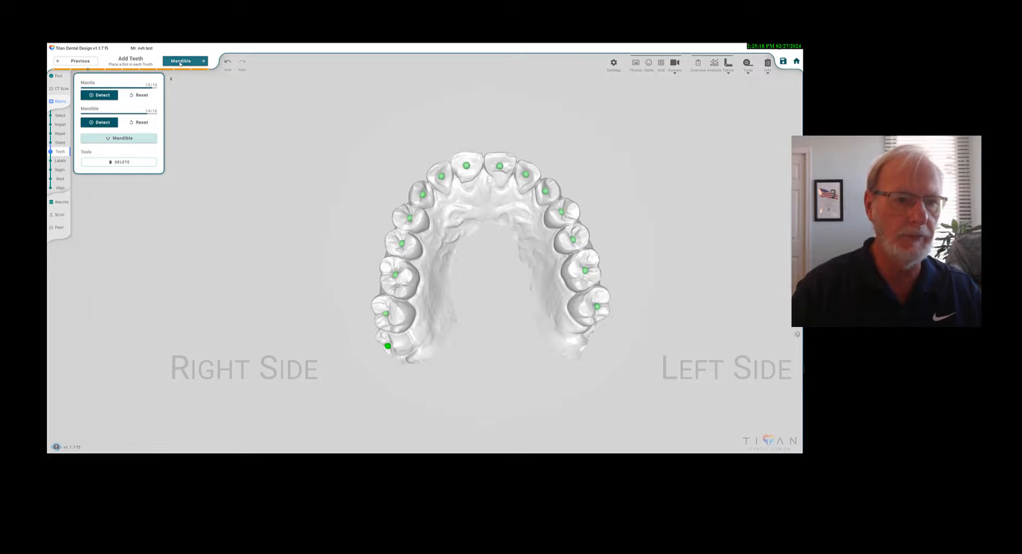
pyautogui.click(184, 61)
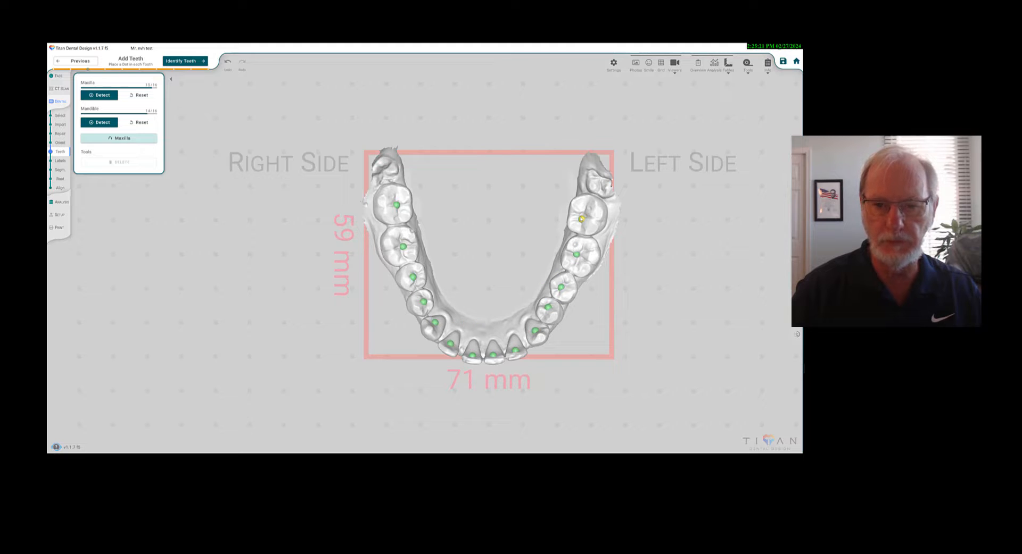
pyautogui.click(184, 61)
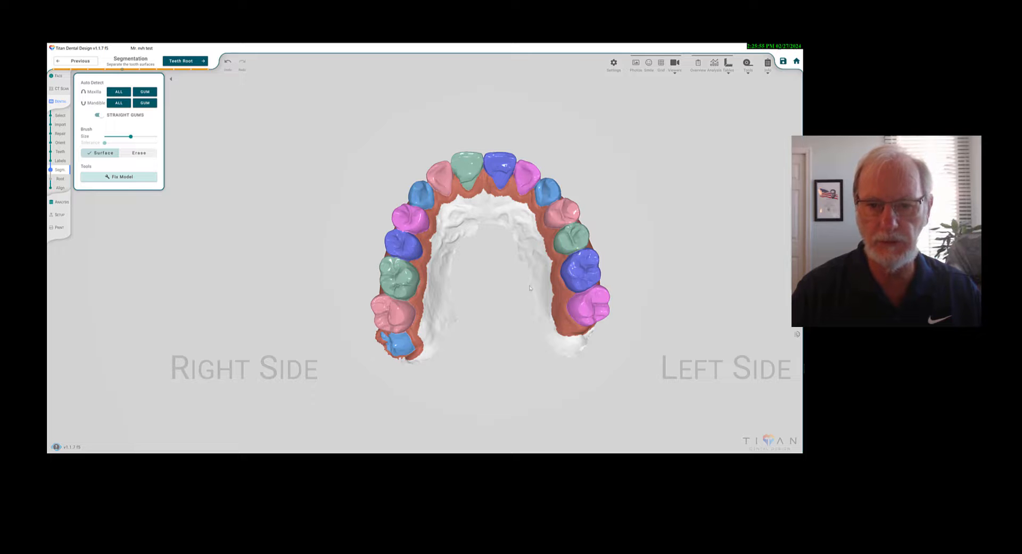
# - Review the colored crowns from the front, select the Erase brush, and proceed to Teeth Root
pyautogui.moveTo(528, 287); pyautogui.dragTo(462, 345)
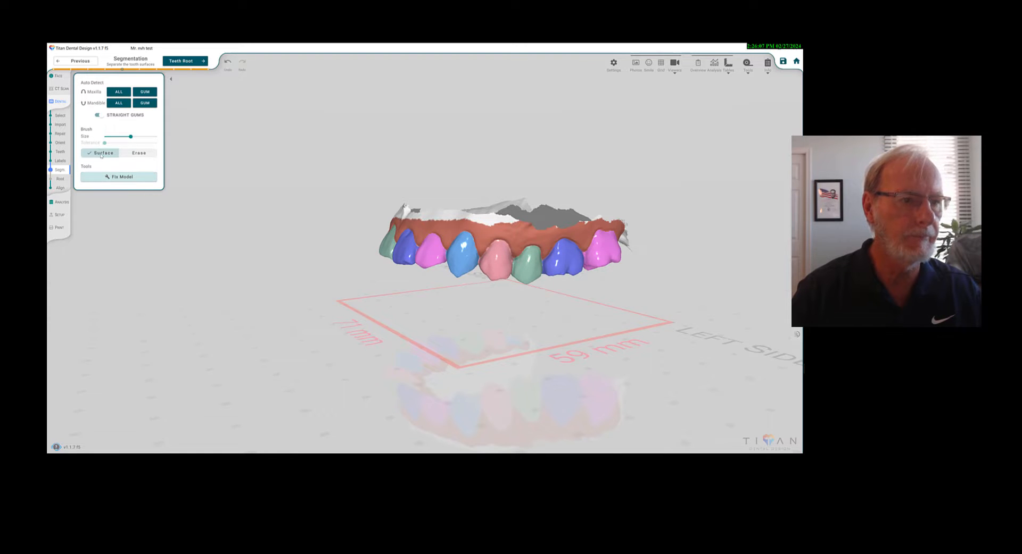
pyautogui.click(139, 153)
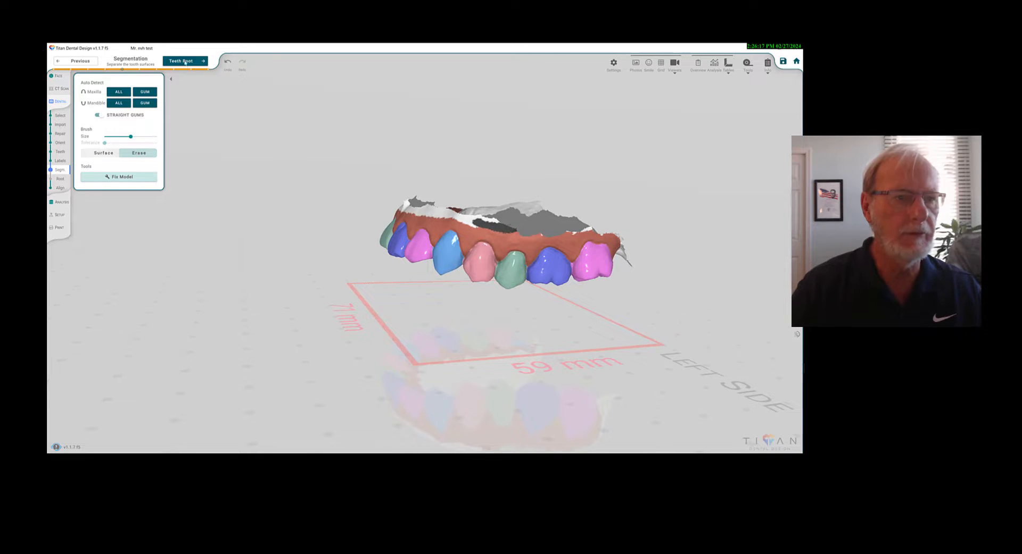
pyautogui.click(186, 61)
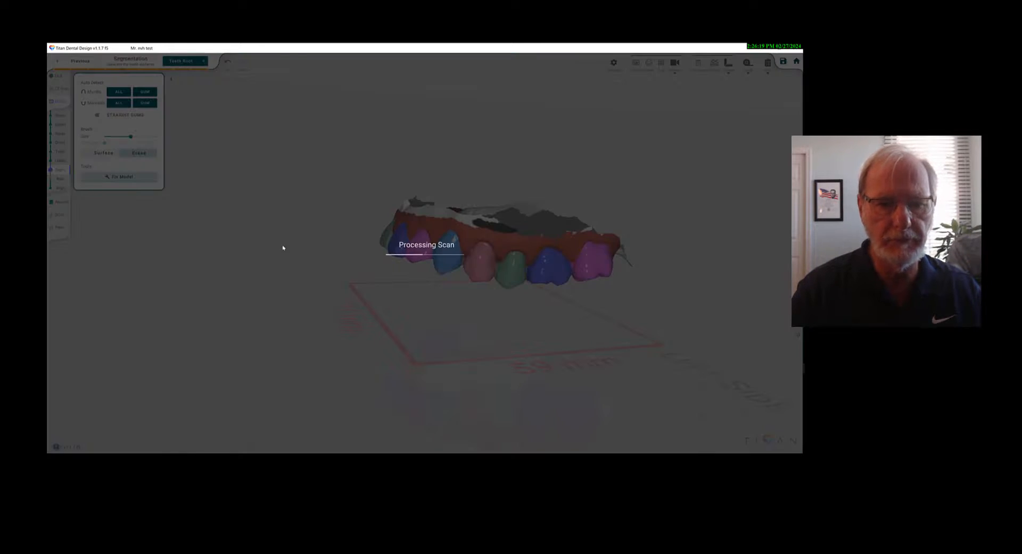
# - Generate roots for both arches, orbit to check them, and proceed to Setup
pyautogui.click(184, 61)
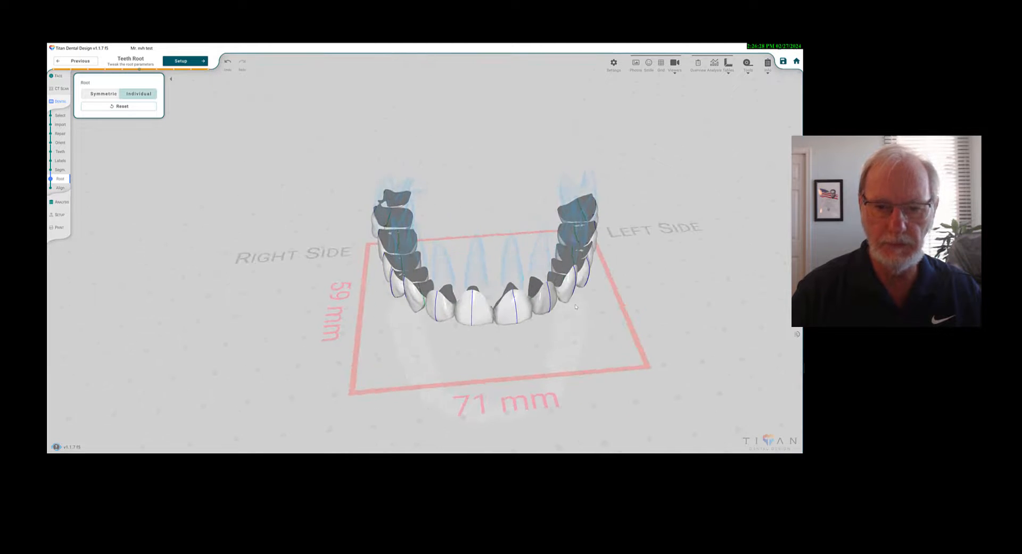
pyautogui.moveTo(573, 306); pyautogui.dragTo(479, 336)
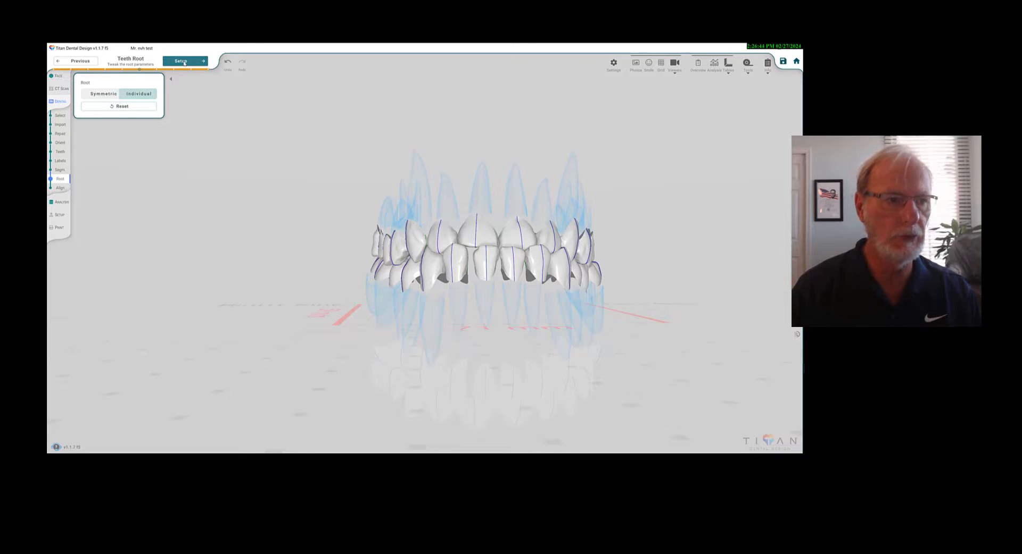
pyautogui.click(183, 60)
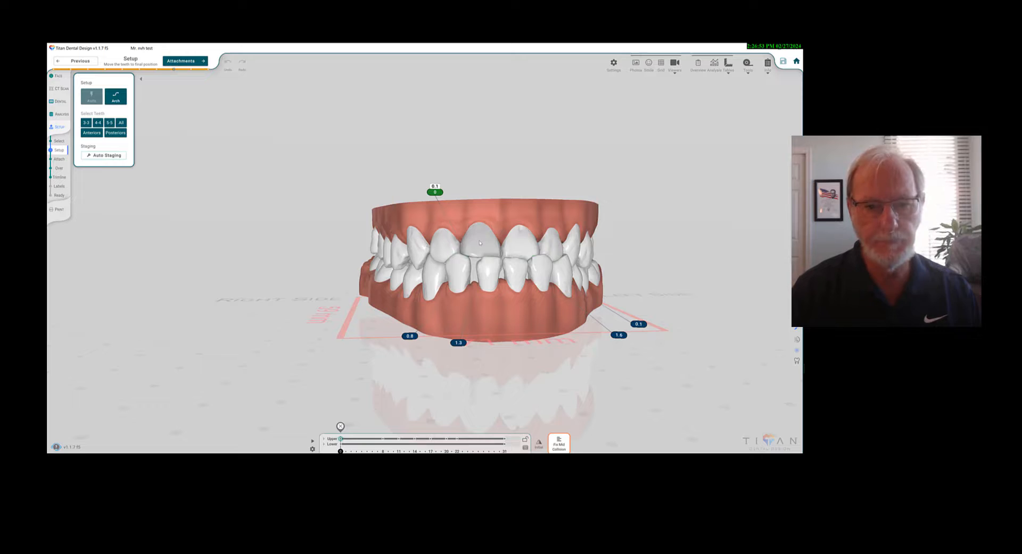
# - Shift the selected upper central incisor along the arch, then auto-place attachments
pyautogui.click(479, 243)
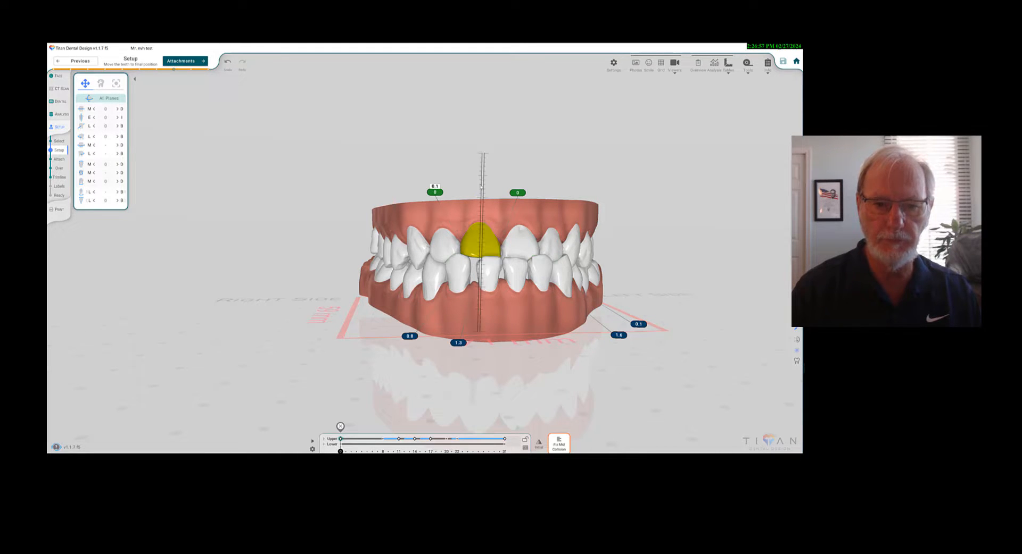
pyautogui.click(479, 249)
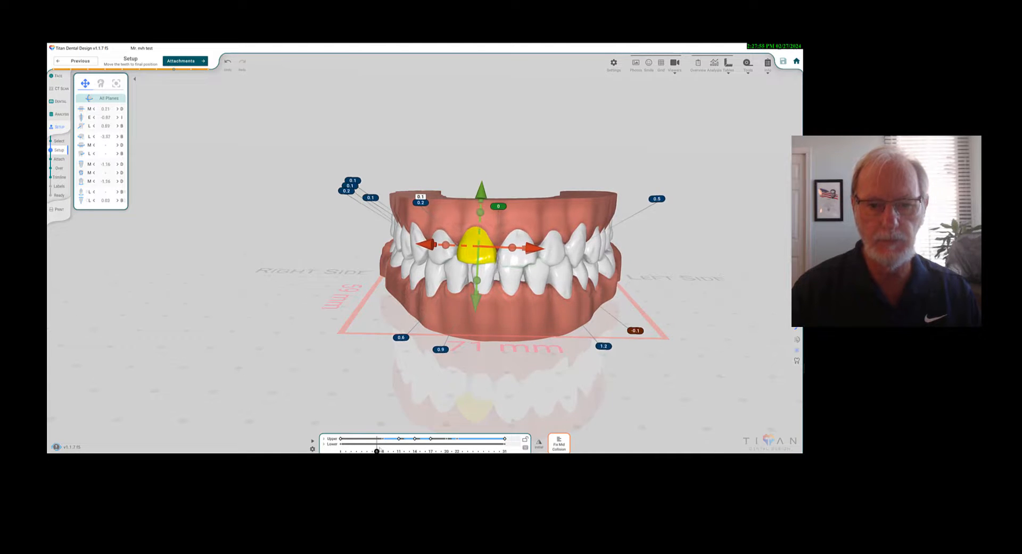
pyautogui.moveTo(376, 452); pyautogui.dragTo(452, 452)
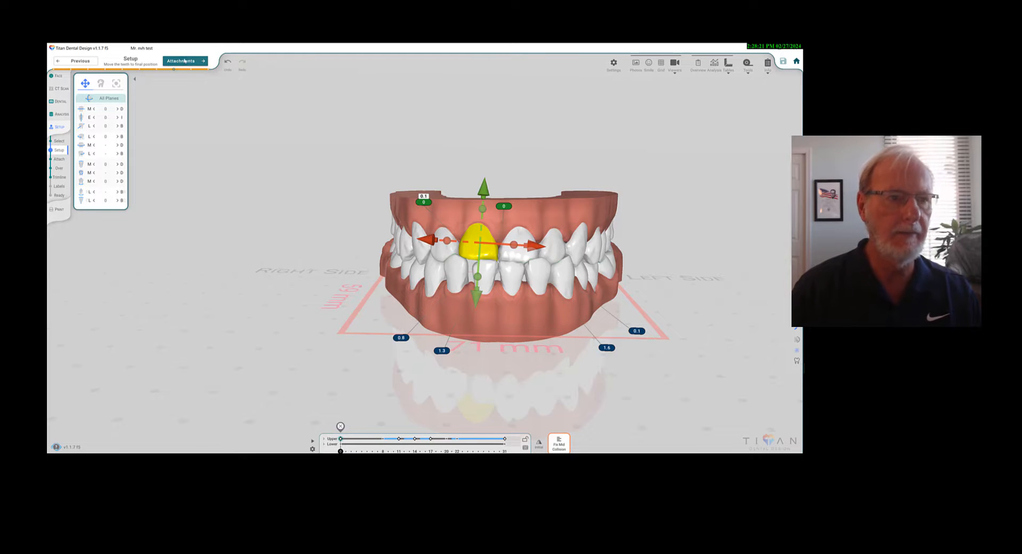
pyautogui.click(186, 60)
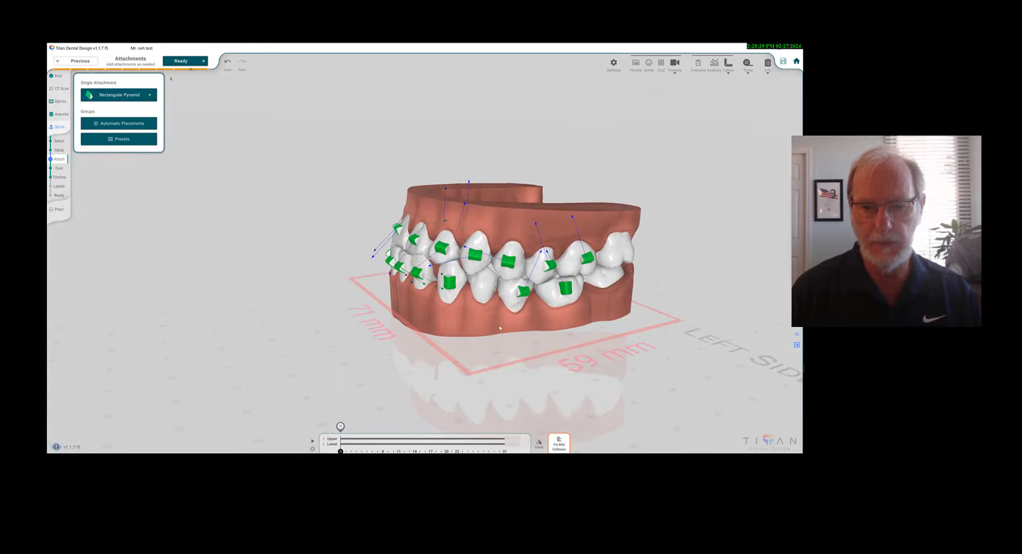
# - Change a lower tooth attachment's shape from the shape list, then proceed to Ready
pyautogui.click(508, 267)
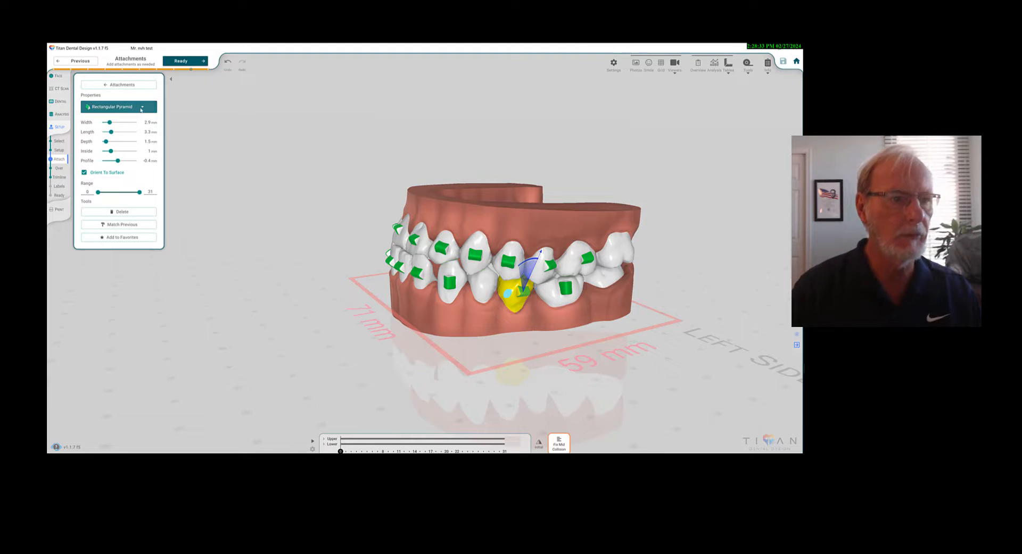
pyautogui.click(148, 107)
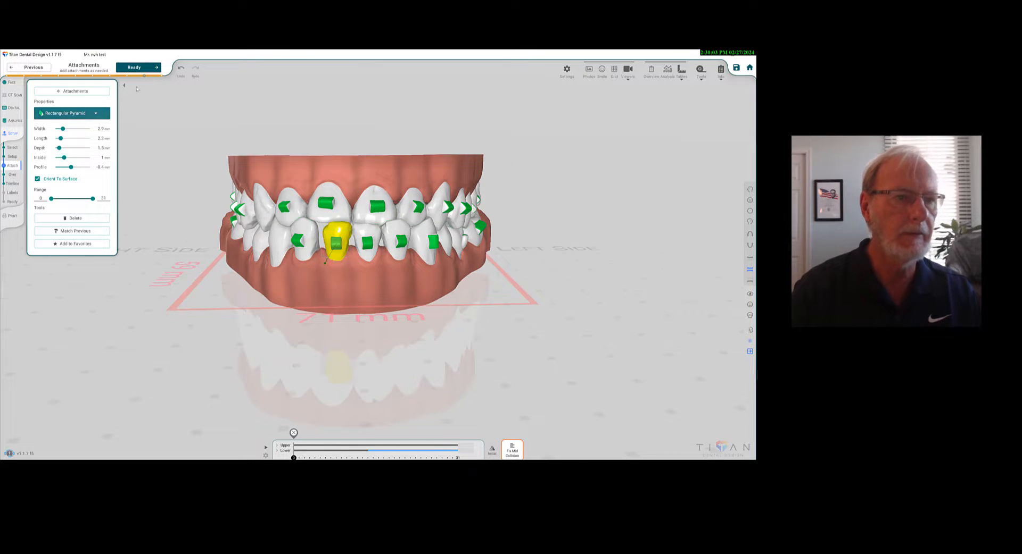
pyautogui.click(339, 239)
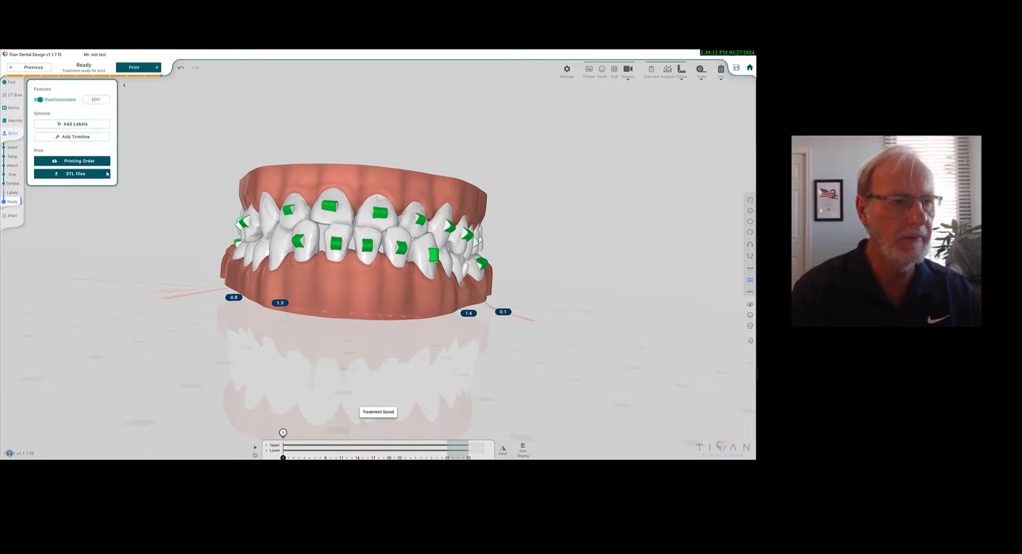
# - Choose Lab Labeling in the Add Labels prompt
pyautogui.click(72, 123)
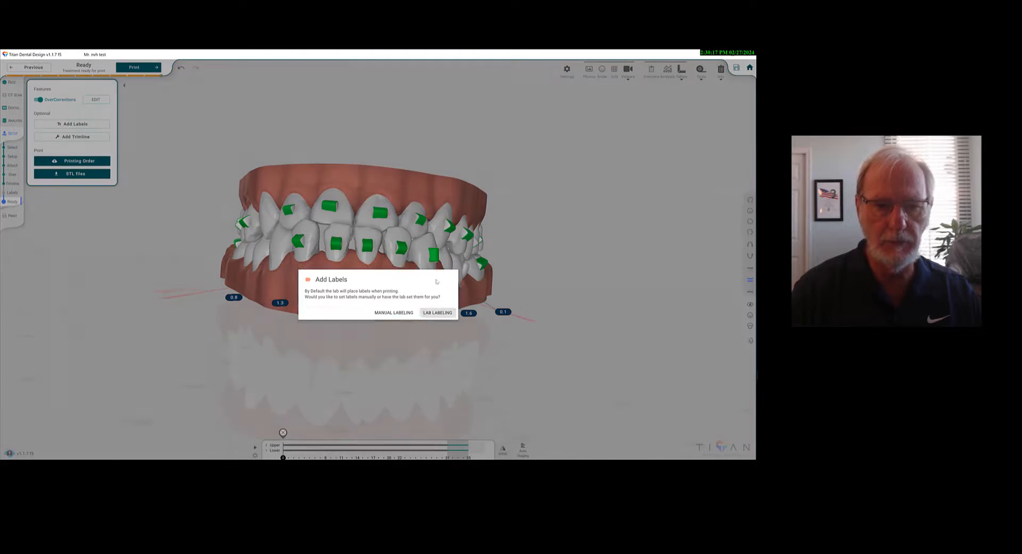
pyautogui.click(437, 312)
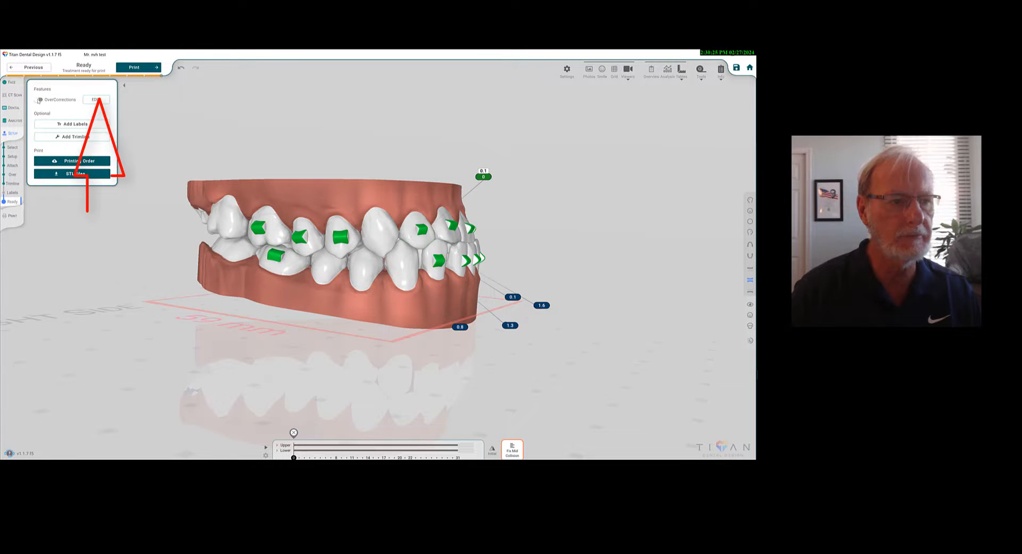
# - Enable OverCorrections and raise Num Aligners to six
pyautogui.click(98, 99)
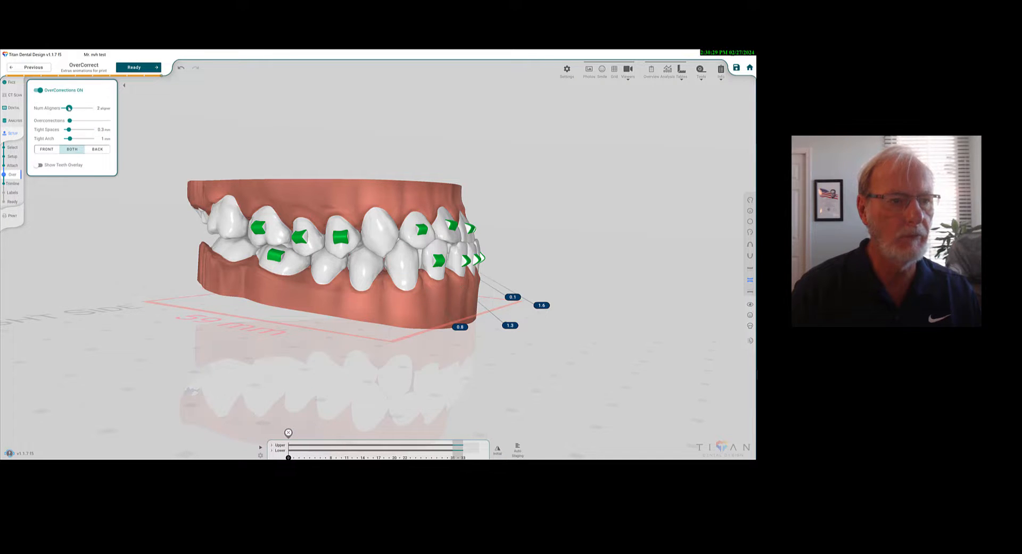
pyautogui.moveTo(69, 108); pyautogui.dragTo(78, 108)
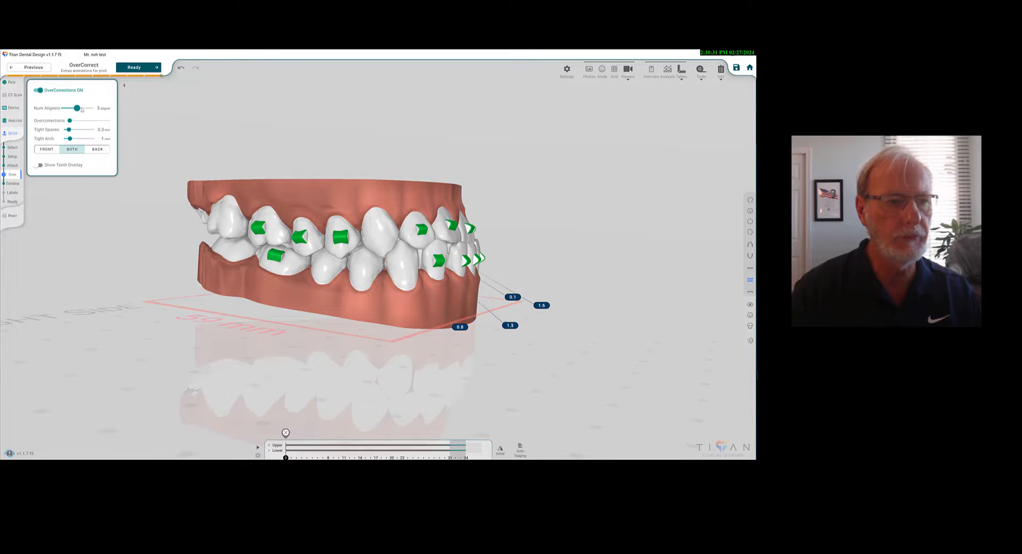
pyautogui.moveTo(76, 108); pyautogui.dragTo(86, 108)
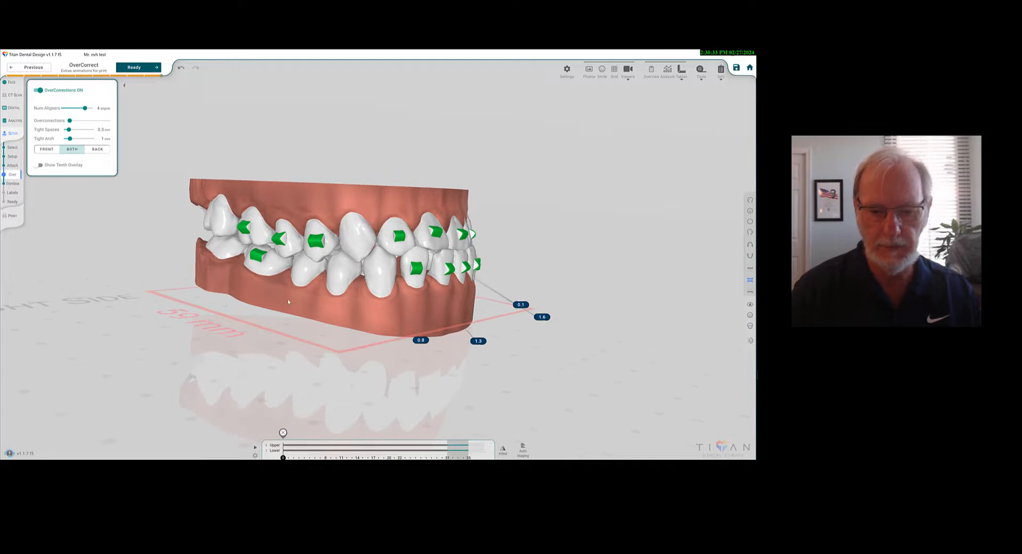